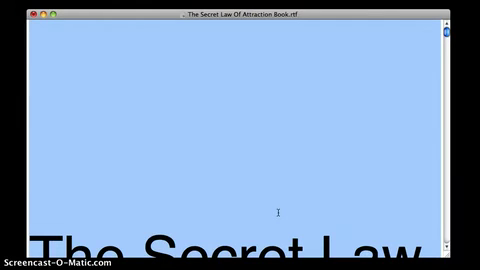
pyautogui.scroll(-3)
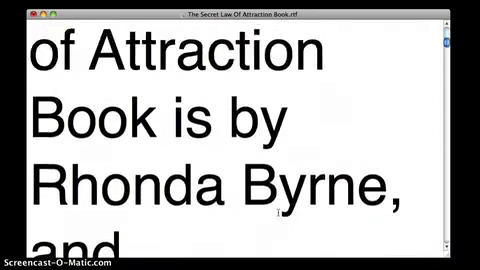
pyautogui.scroll(-3)
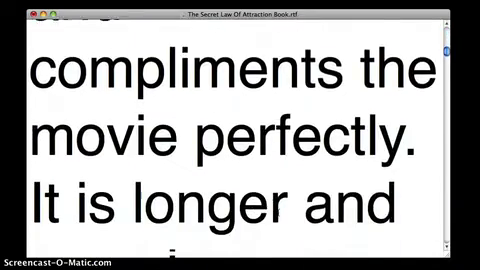
pyautogui.scroll(-3)
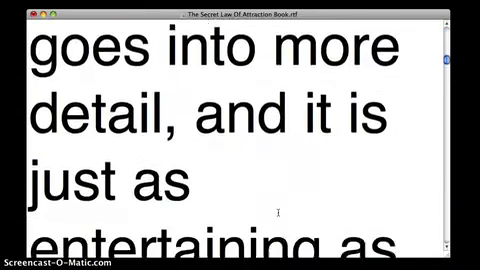
pyautogui.scroll(-3)
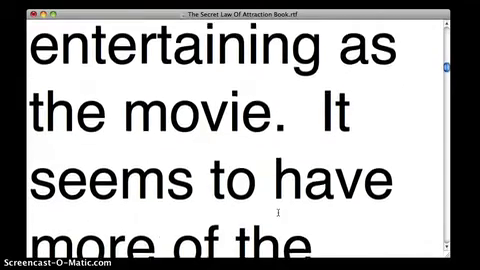
pyautogui.scroll(-3)
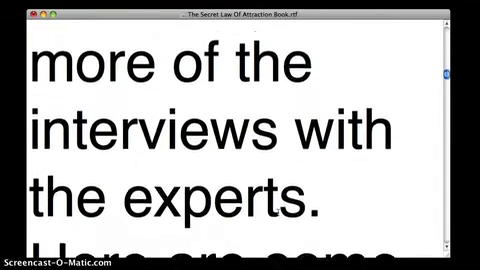
pyautogui.scroll(-3)
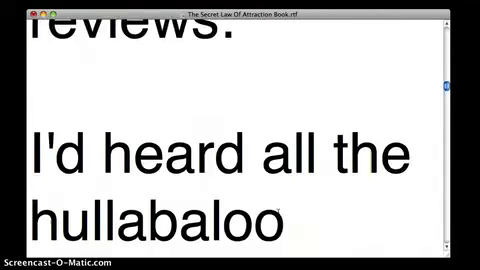
pyautogui.scroll(-3)
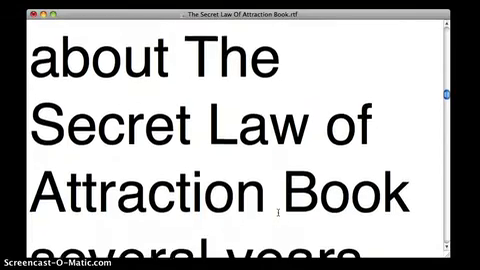
pyautogui.scroll(-3)
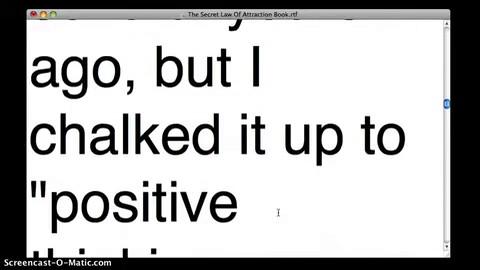
pyautogui.scroll(-3)
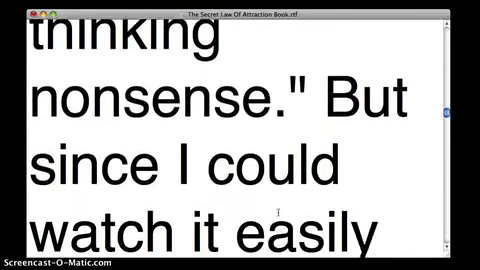
pyautogui.scroll(-3)
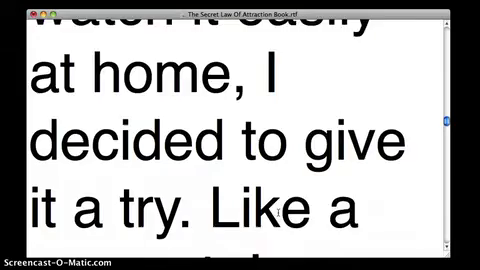
pyautogui.scroll(-3)
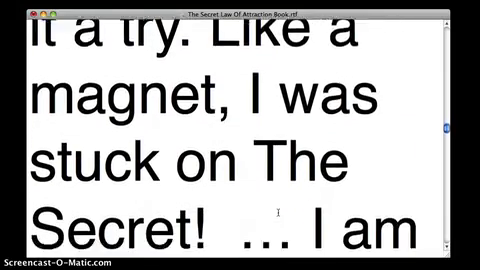
pyautogui.scroll(-3)
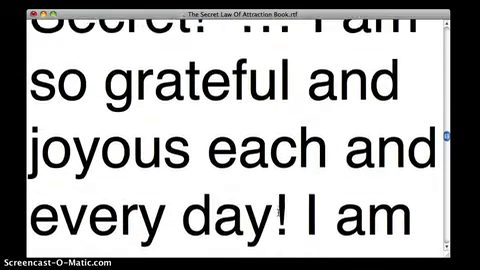
pyautogui.scroll(-3)
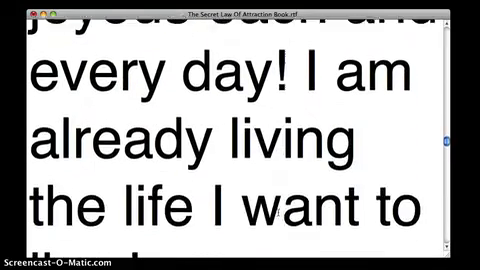
pyautogui.scroll(-3)
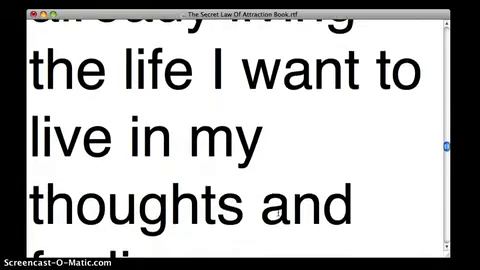
pyautogui.scroll(-3)
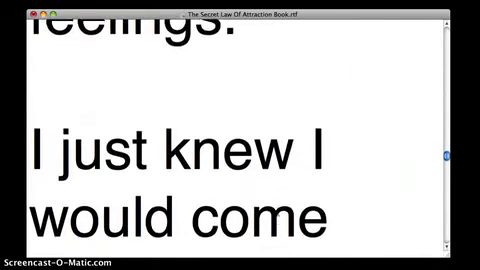
pyautogui.scroll(-3)
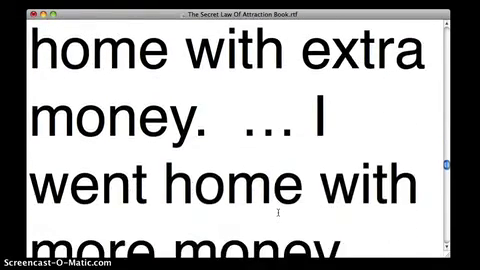
pyautogui.scroll(-3)
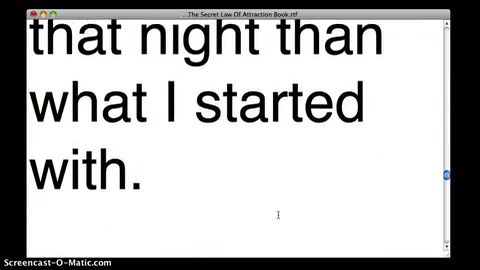
pyautogui.scroll(-3)
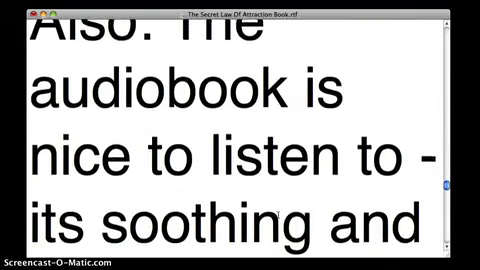
pyautogui.scroll(-3)
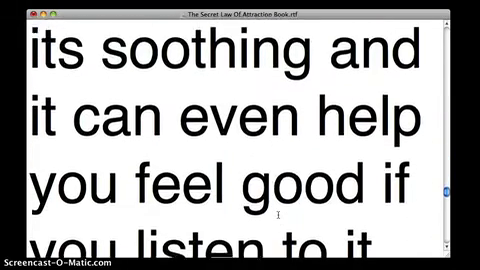
pyautogui.scroll(-3)
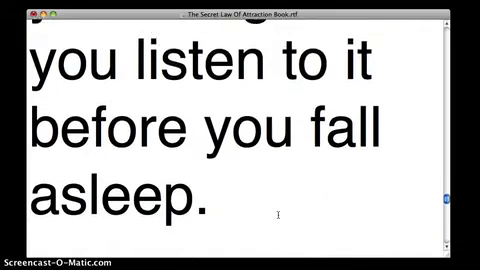
pyautogui.scroll(-3)
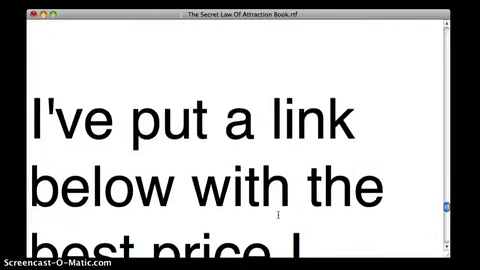
pyautogui.scroll(-3)
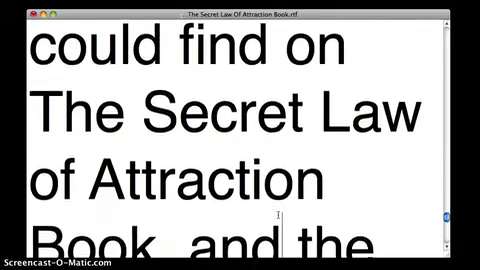
pyautogui.scroll(-3)
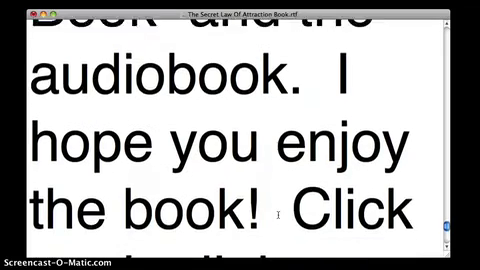
pyautogui.scroll(-3)
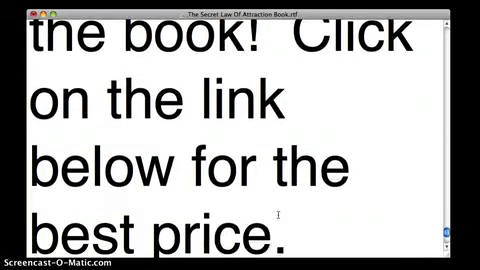
pyautogui.scroll(-3)
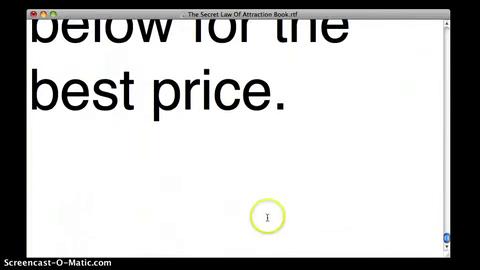
pyautogui.scroll(3)
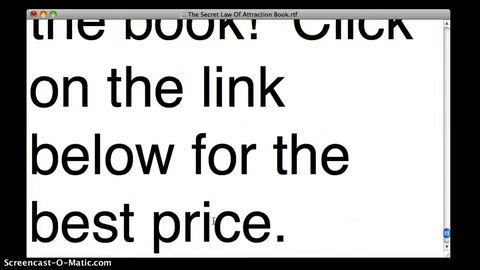